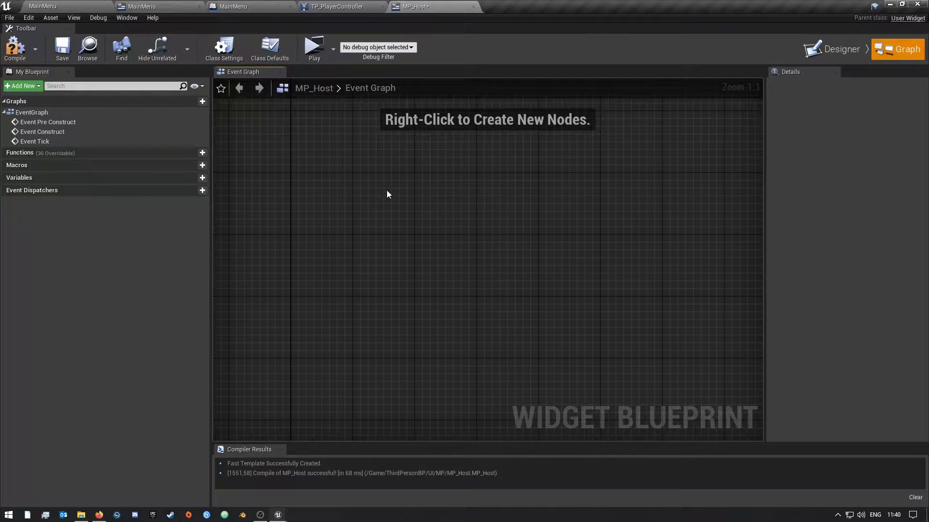
mouse_move(403, 193)
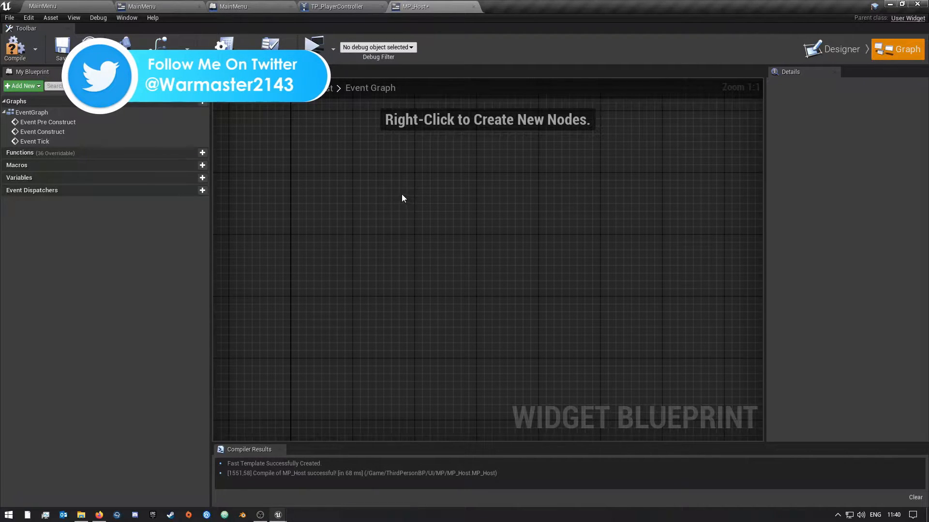
mouse_move(400, 203)
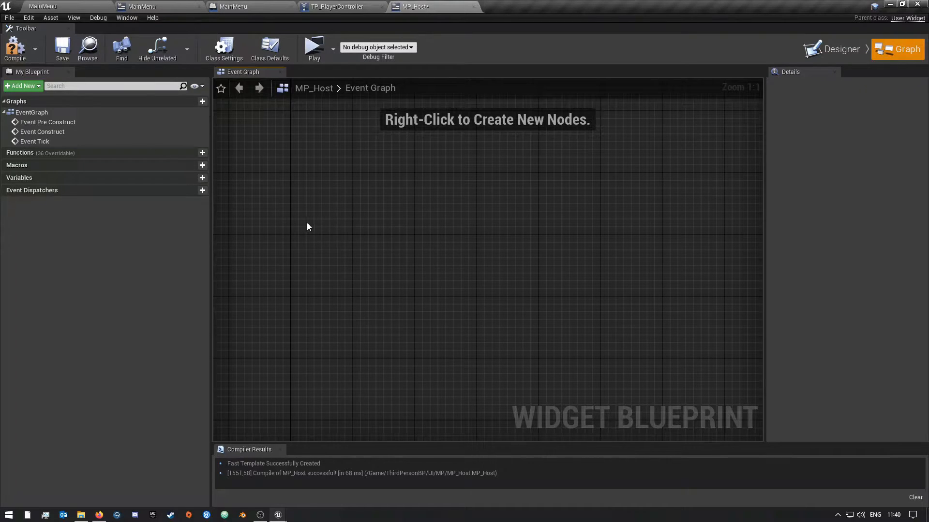
Step: Search the node list for 'Advanced' and add a Create Advanced Session node
right_click(366, 215)
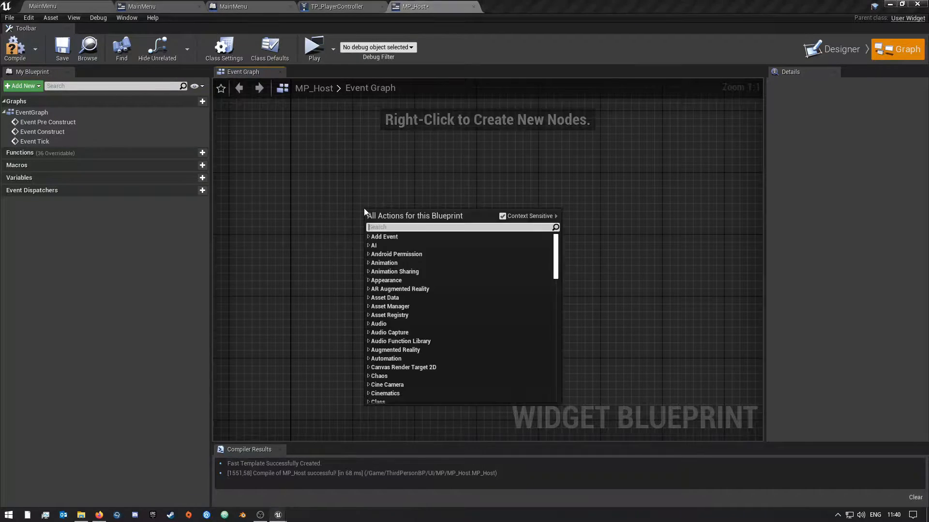
left_click(335, 206)
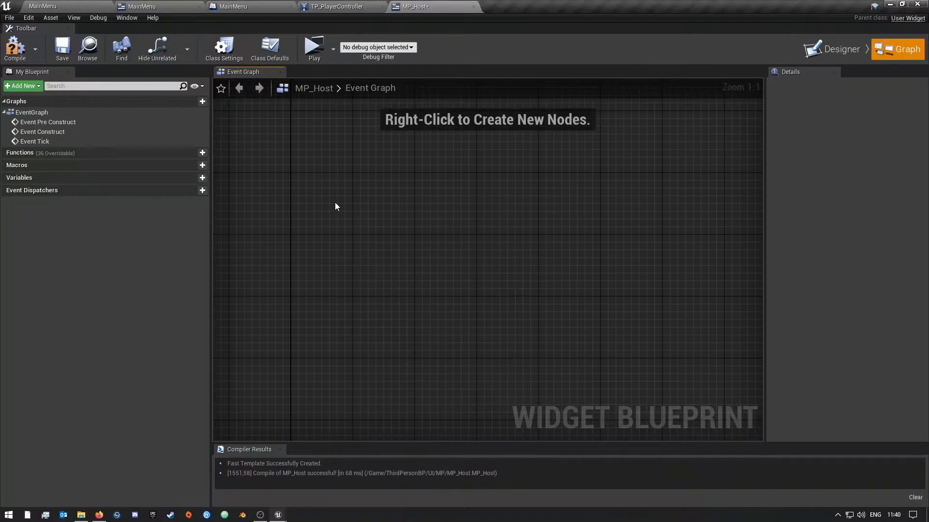
right_click(336, 207)
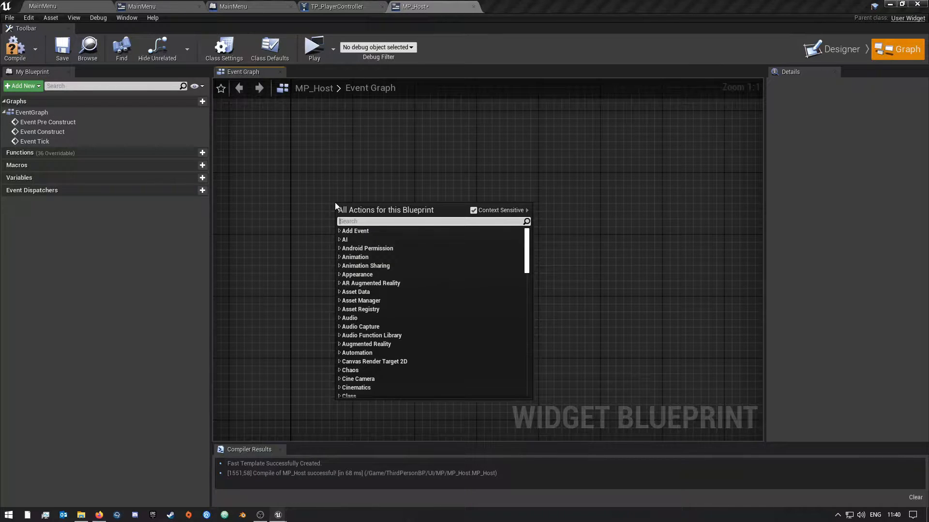
type("Adv")
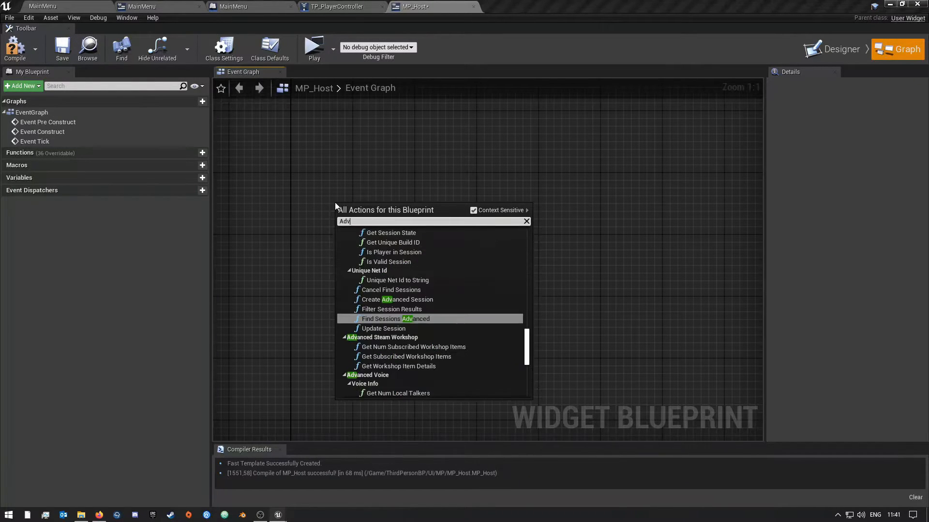
type("anced Sessio")
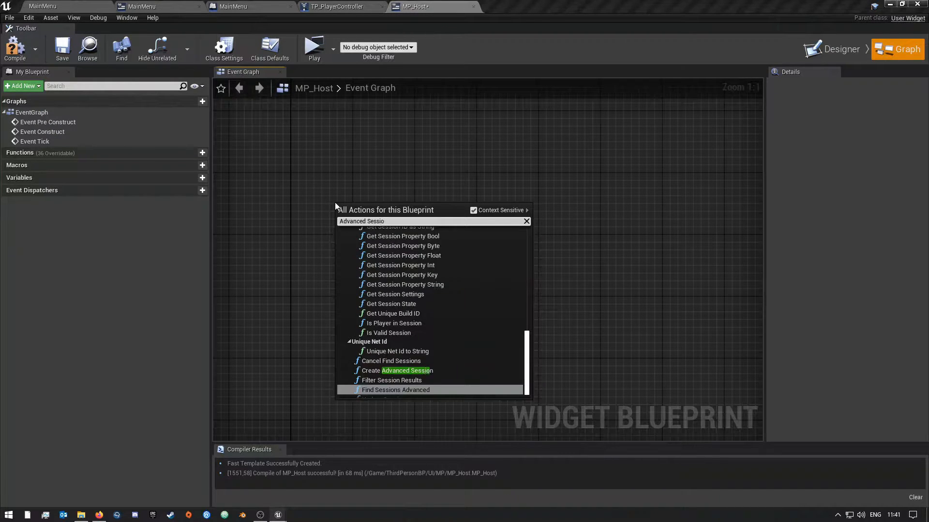
mouse_move(396, 370)
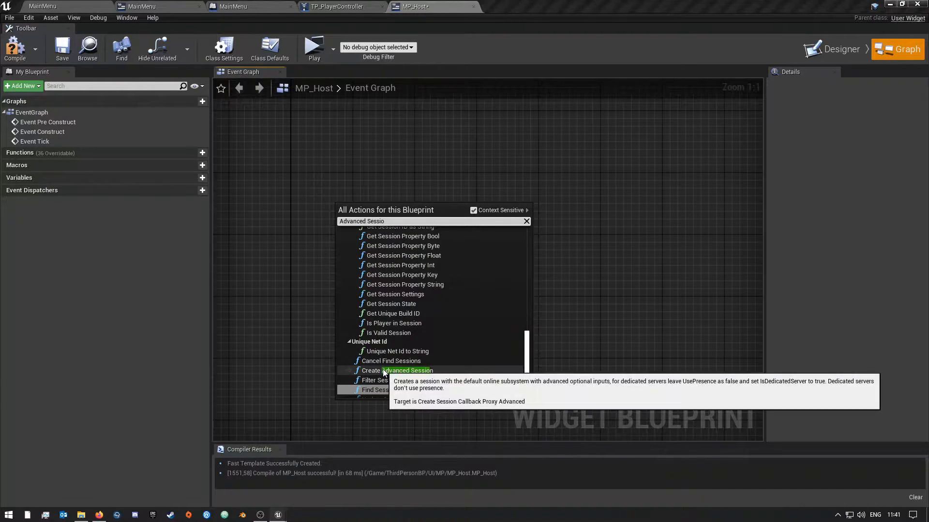
mouse_move(443, 374)
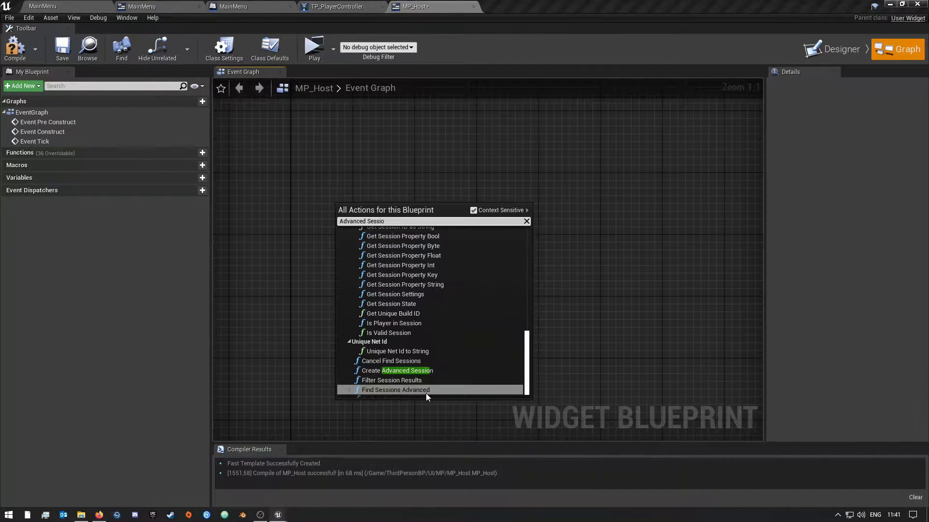
mouse_move(405, 370)
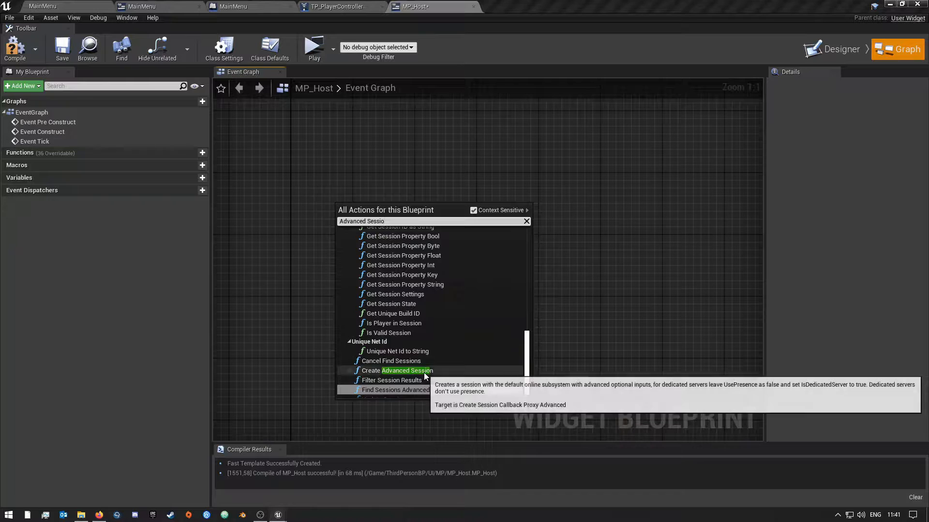
left_click(405, 370)
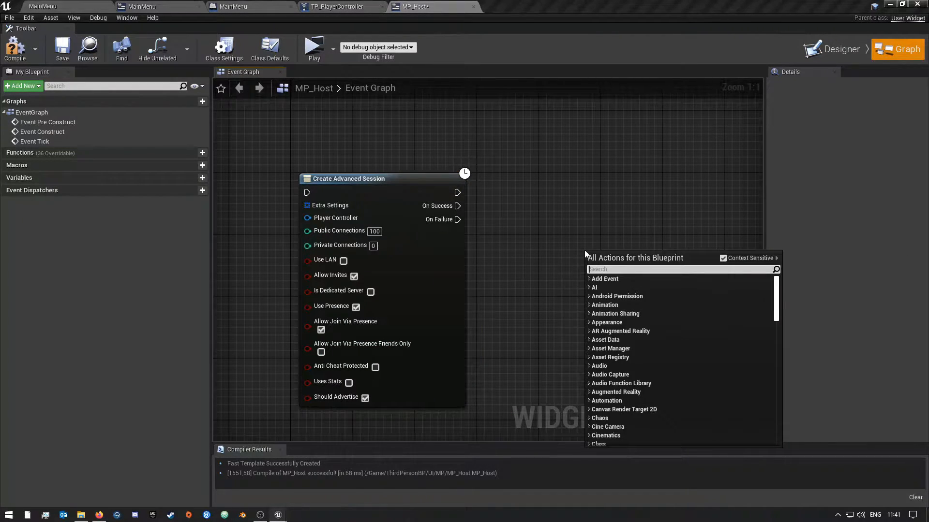
Step: Search 'Find Sess' and add a Find Sessions Advanced node beside it
type("Find S")
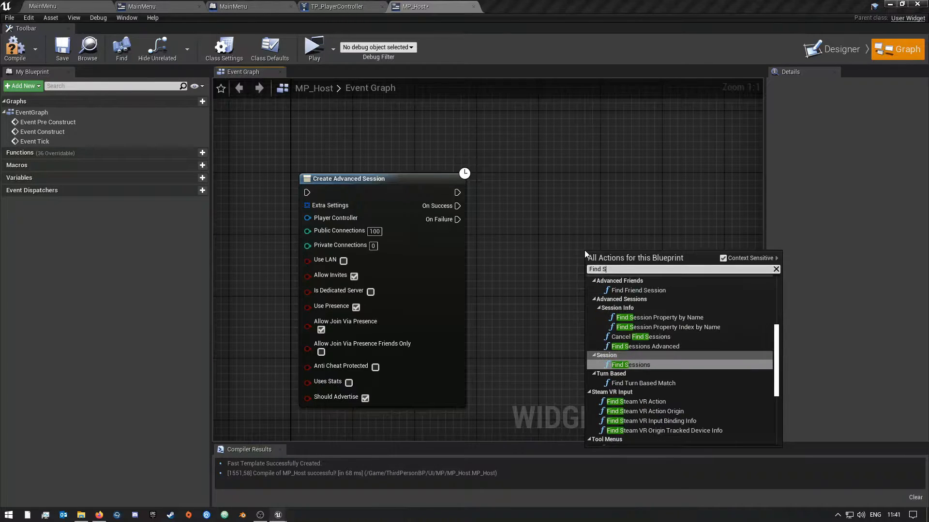
type("ess")
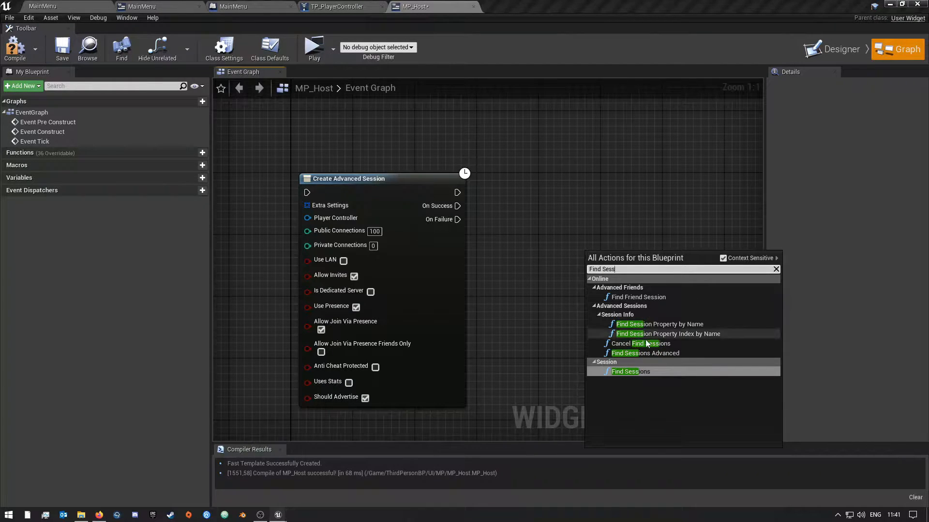
left_click(644, 353)
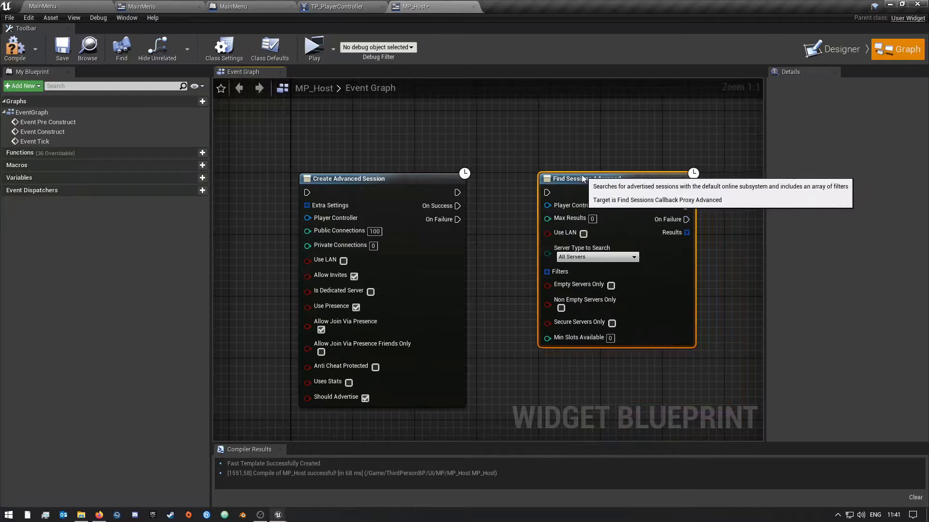
mouse_move(620, 242)
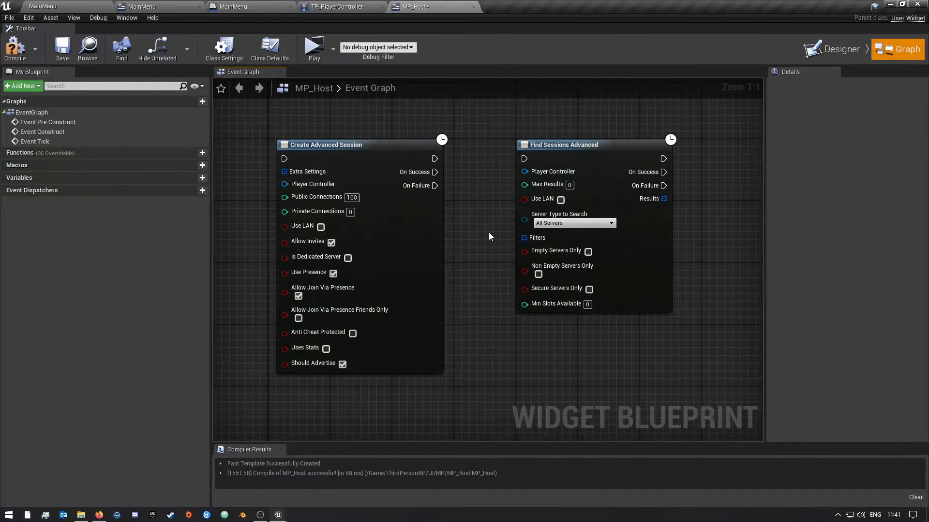
mouse_move(475, 243)
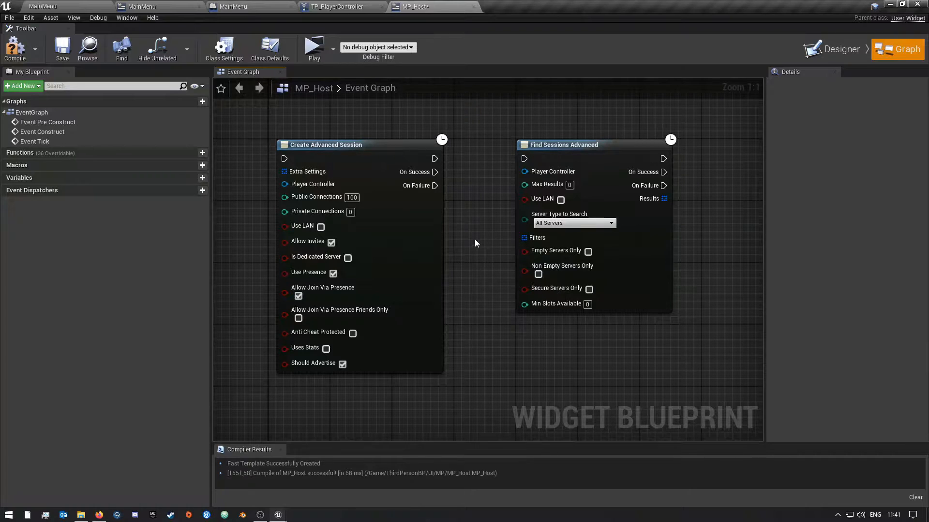
mouse_move(324, 145)
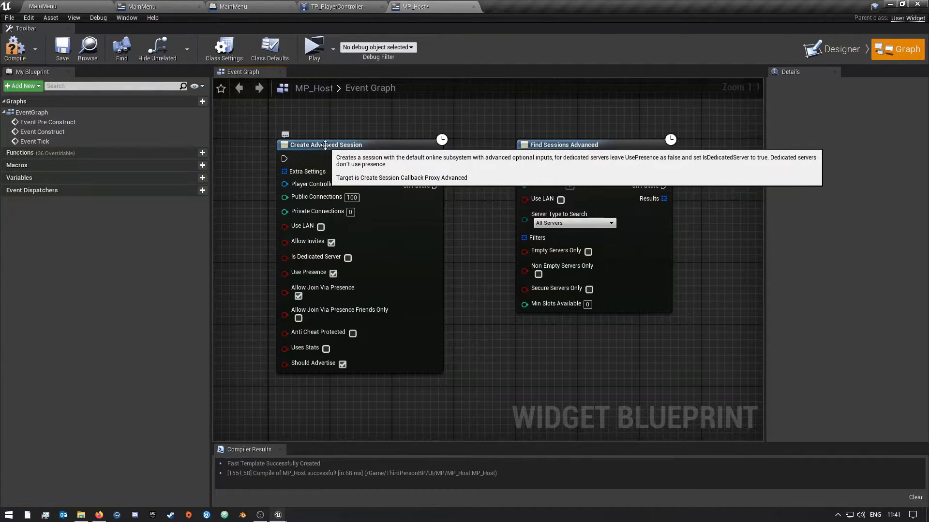
left_click(325, 144)
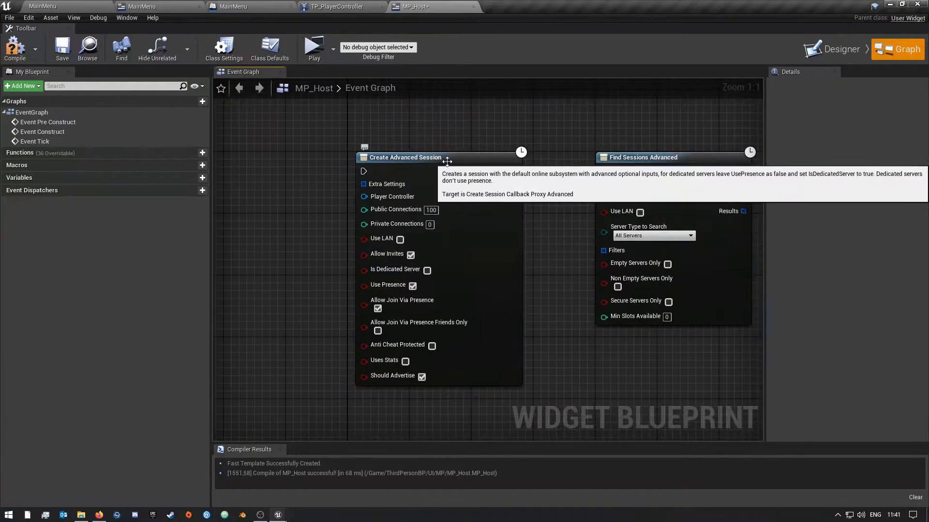
mouse_move(386, 184)
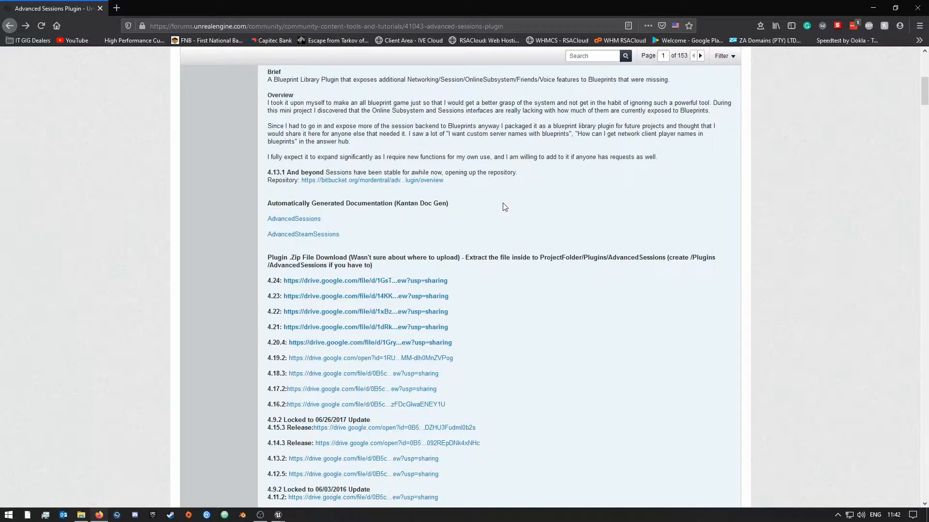
mouse_move(497, 206)
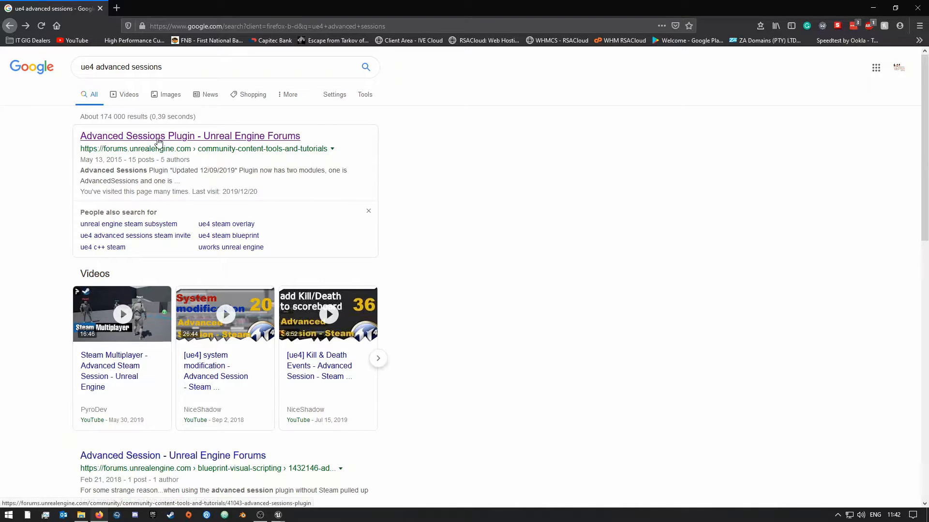
Step: Open the Advanced Sessions Plugin thread and scroll to the per-version zip download links
left_click(190, 136)
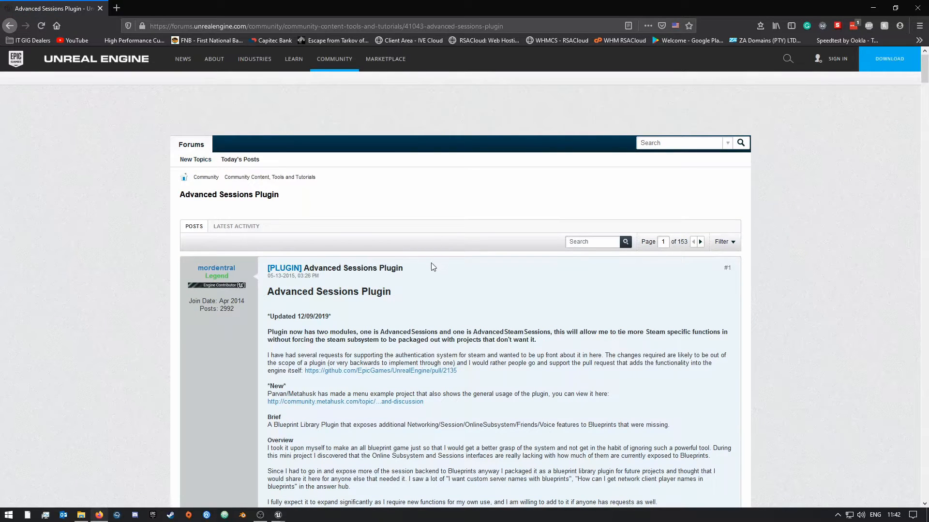
scroll("down", 3)
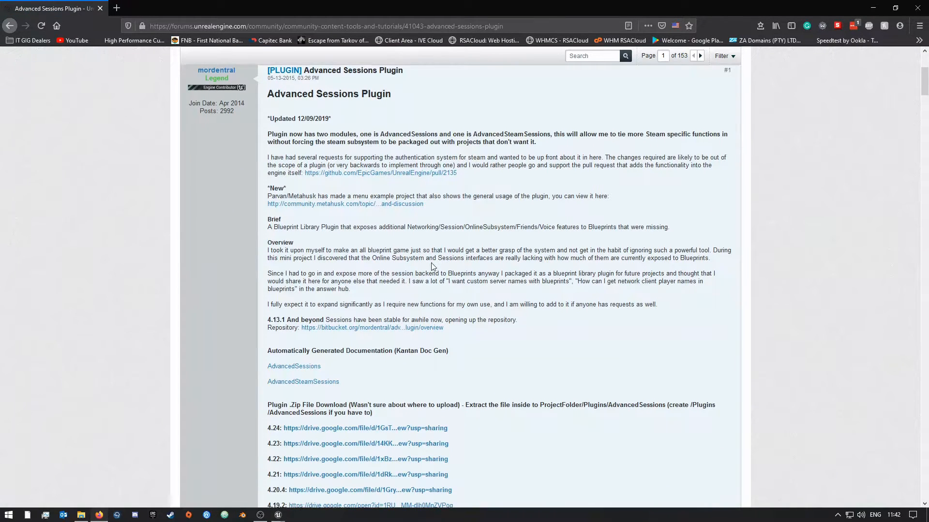
scroll("down", 3)
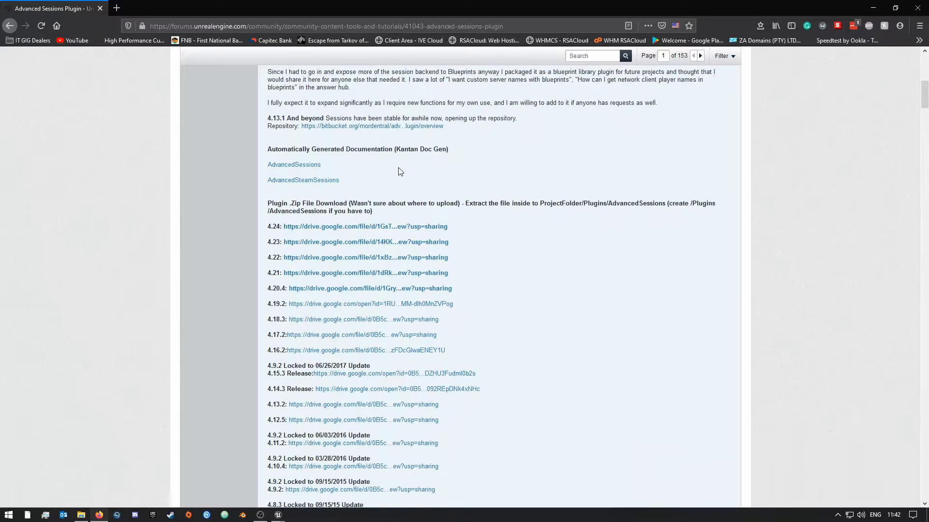
scroll("down", 3)
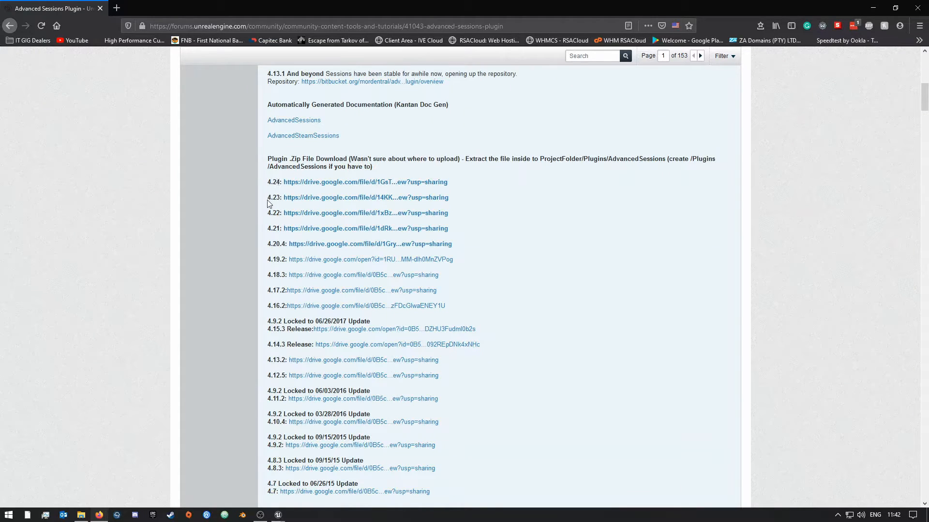
mouse_move(275, 216)
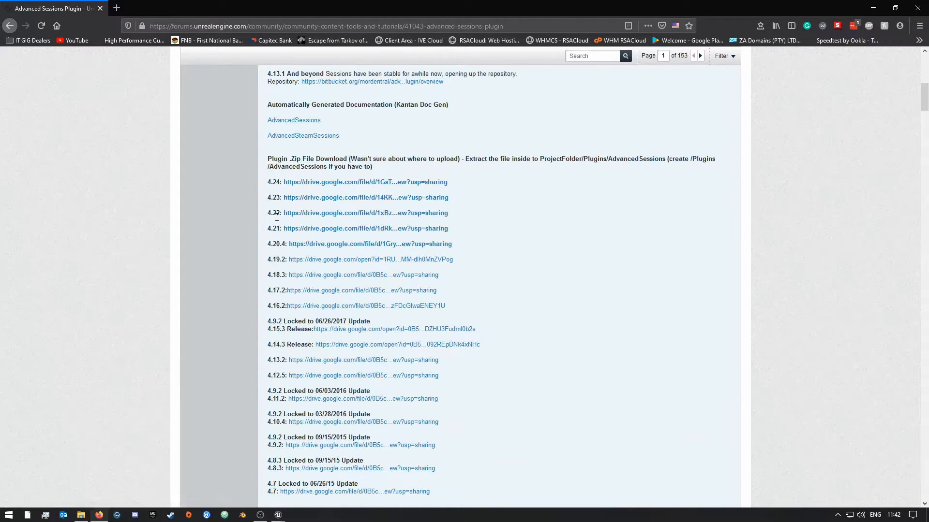
mouse_move(290, 221)
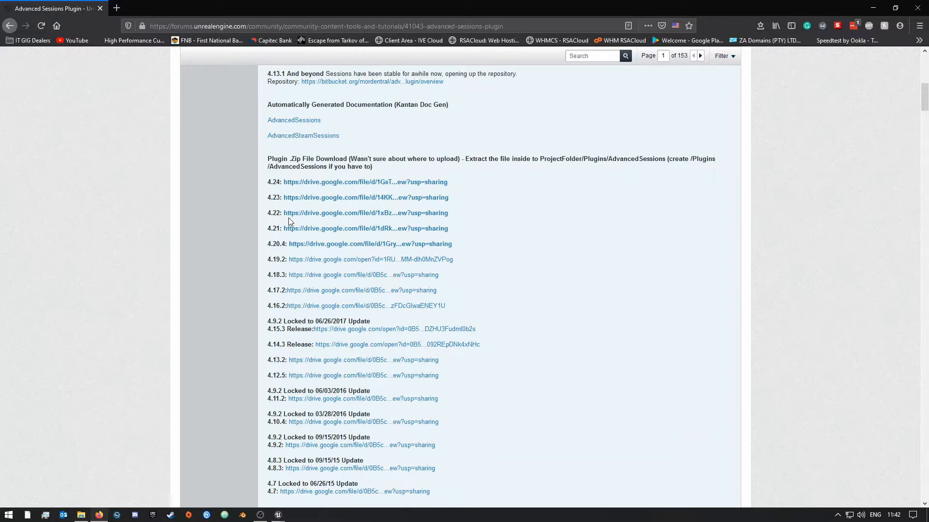
mouse_move(306, 230)
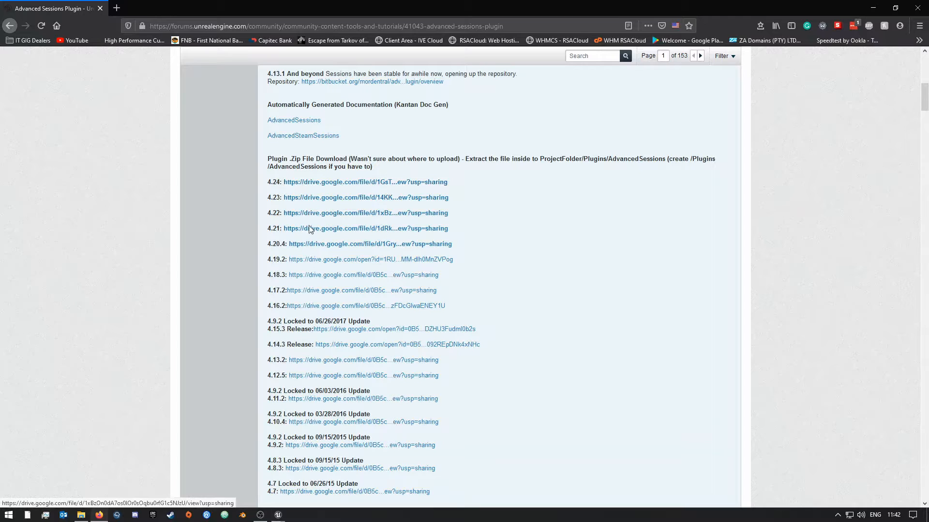
mouse_move(319, 182)
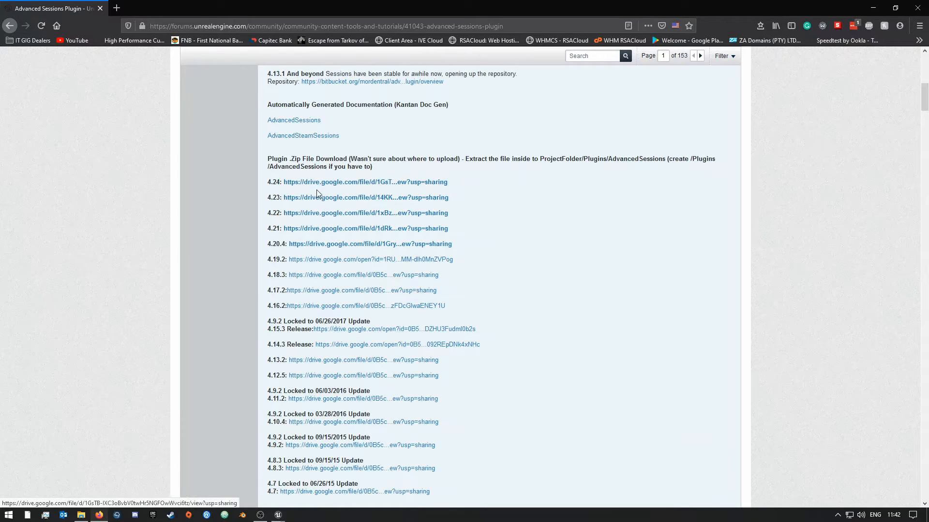
mouse_move(322, 188)
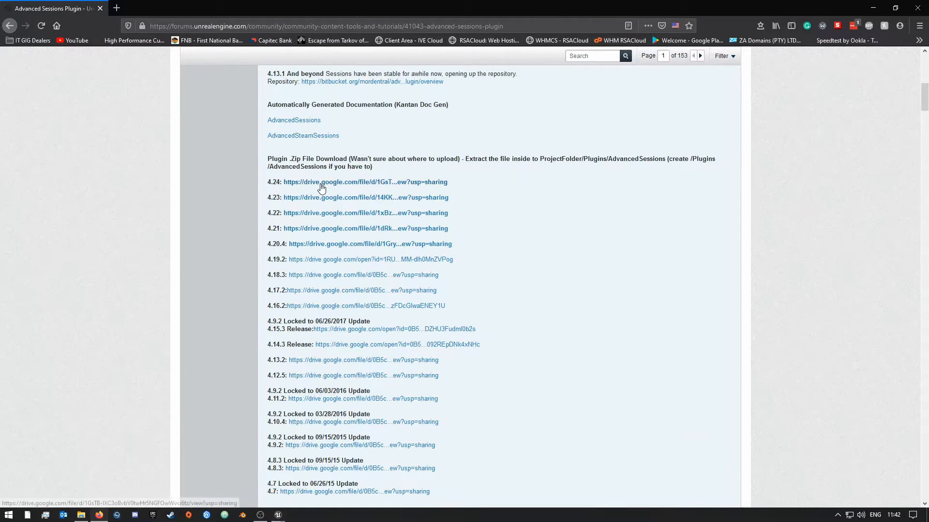
mouse_move(346, 187)
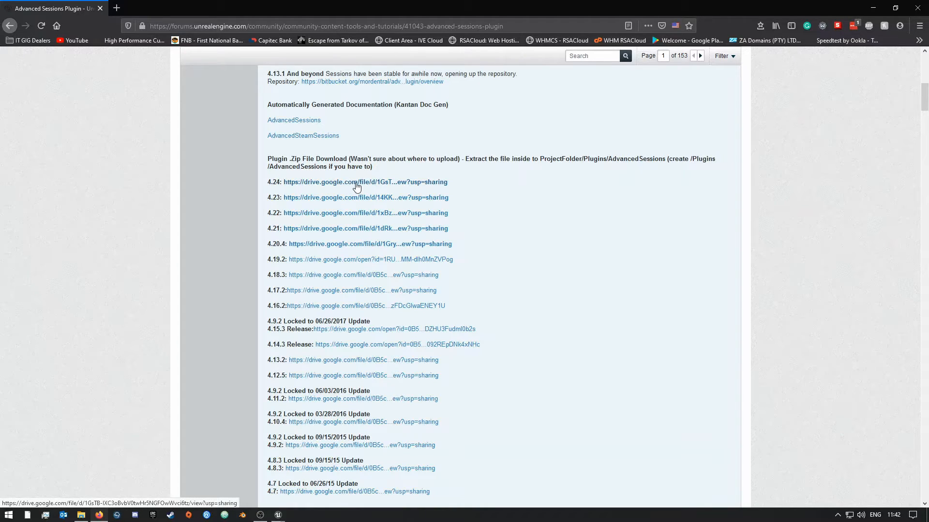
mouse_move(514, 179)
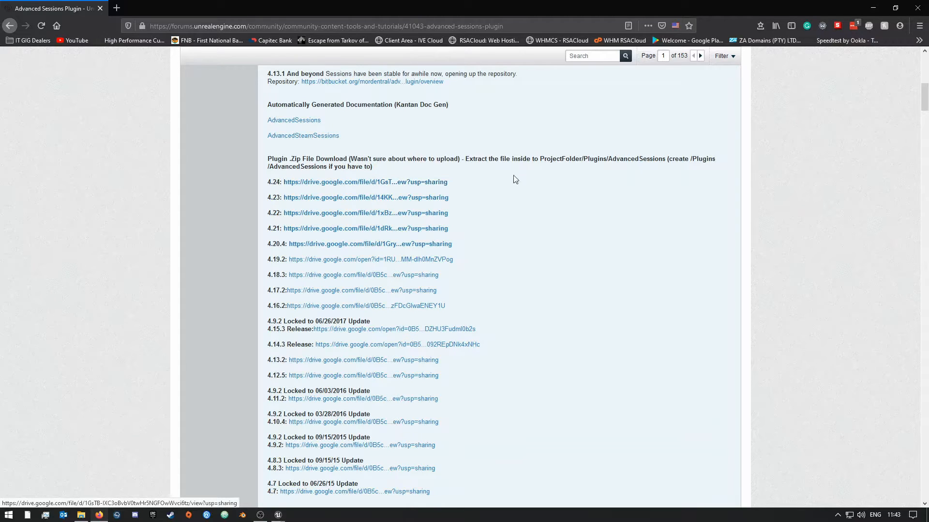
mouse_move(375, 183)
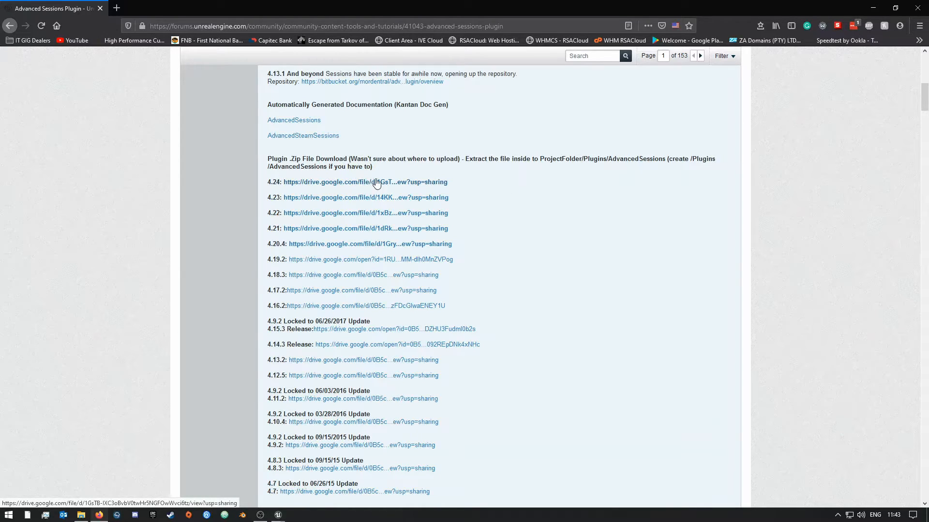
mouse_move(795, 106)
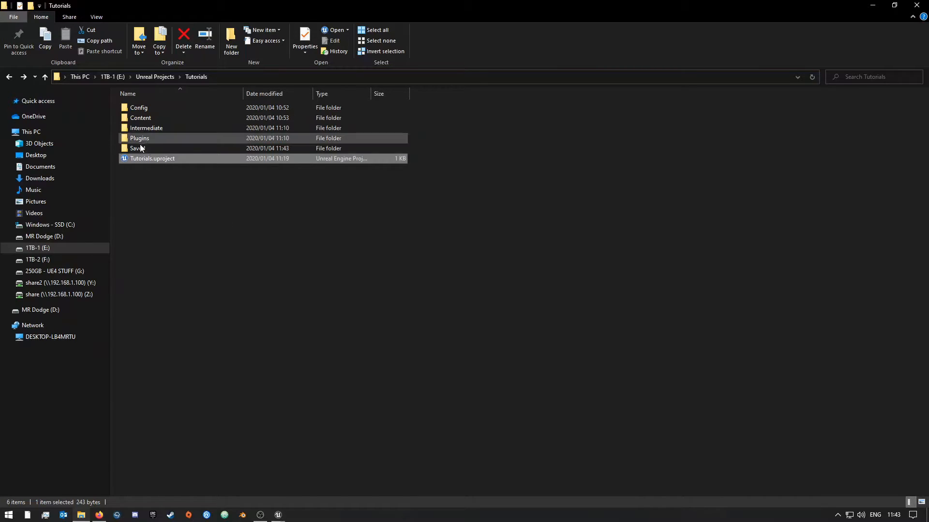
mouse_move(142, 138)
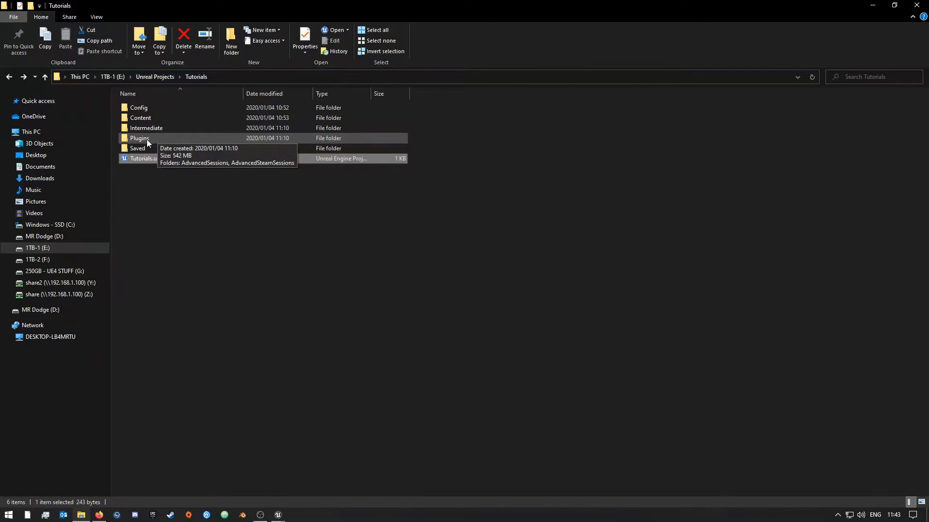
double_click(139, 138)
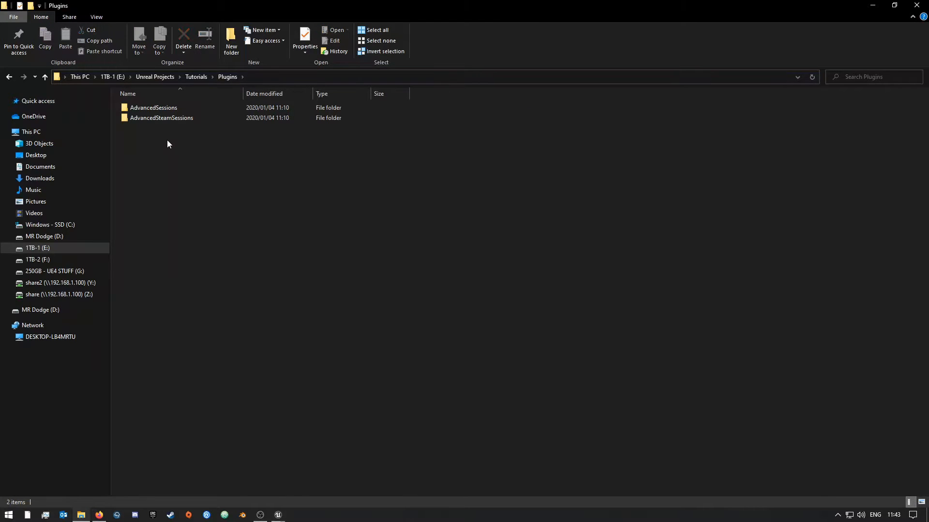
mouse_move(148, 135)
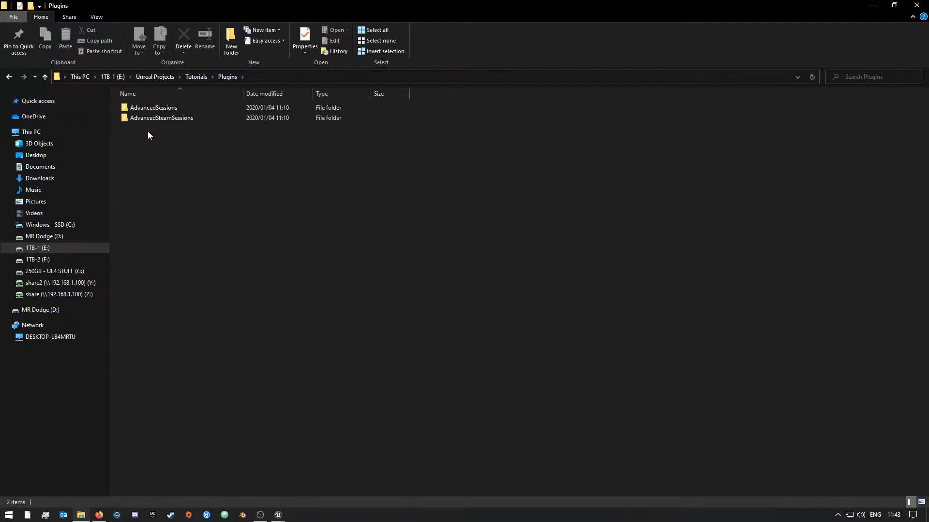
mouse_move(227, 77)
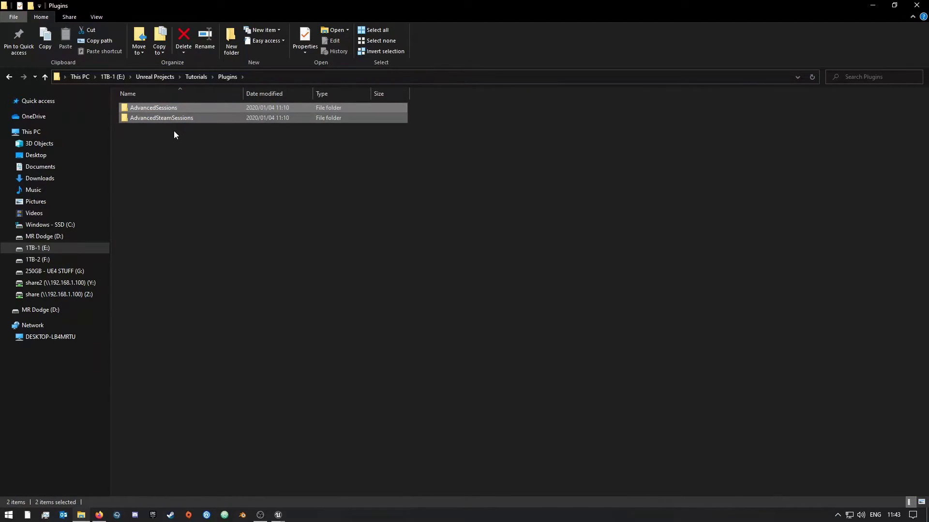
left_click(165, 144)
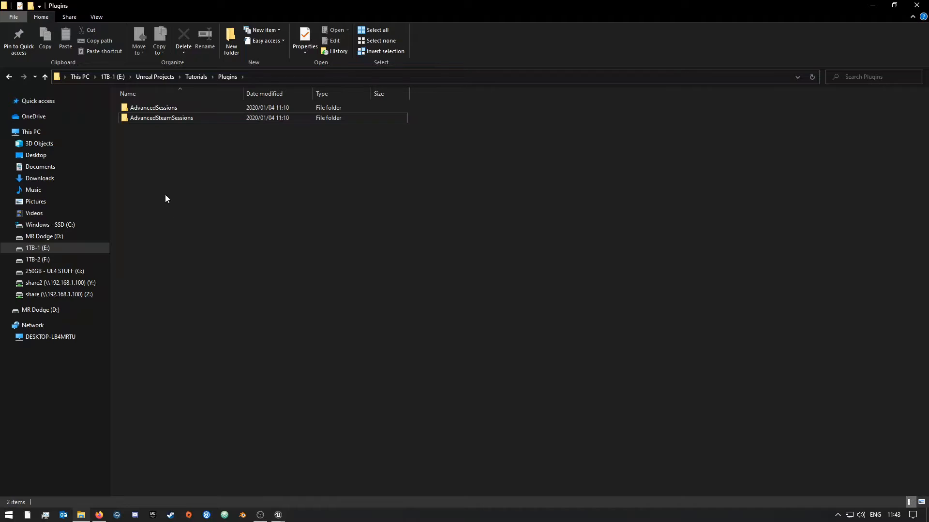
left_click(44, 77)
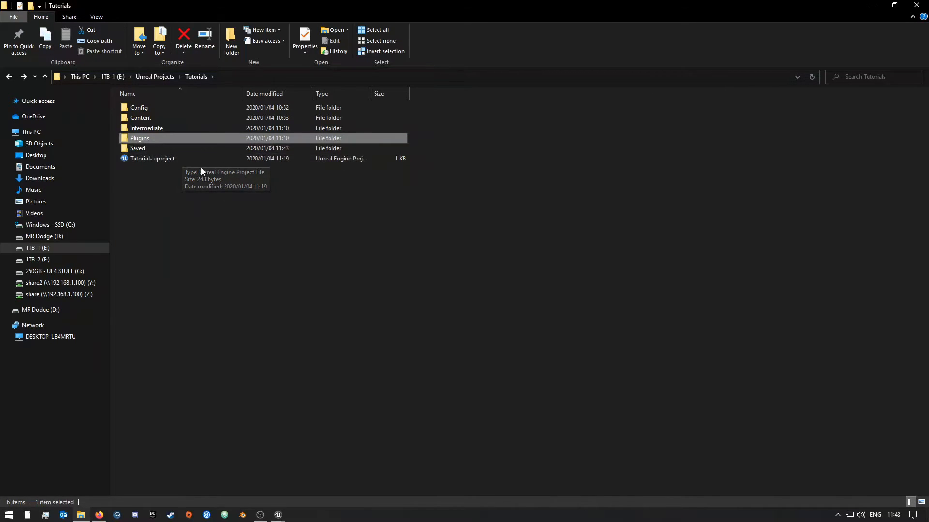
mouse_move(163, 170)
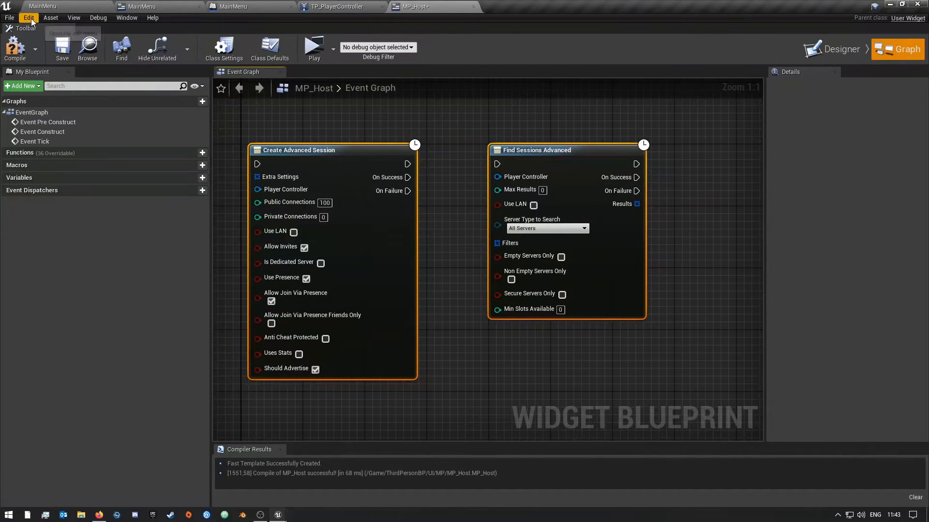
mouse_move(57, 141)
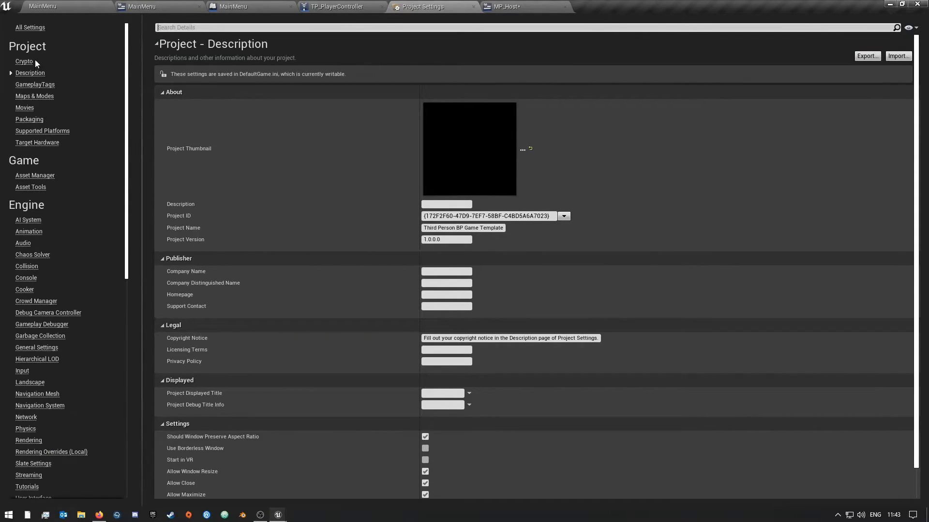
mouse_move(473, 11)
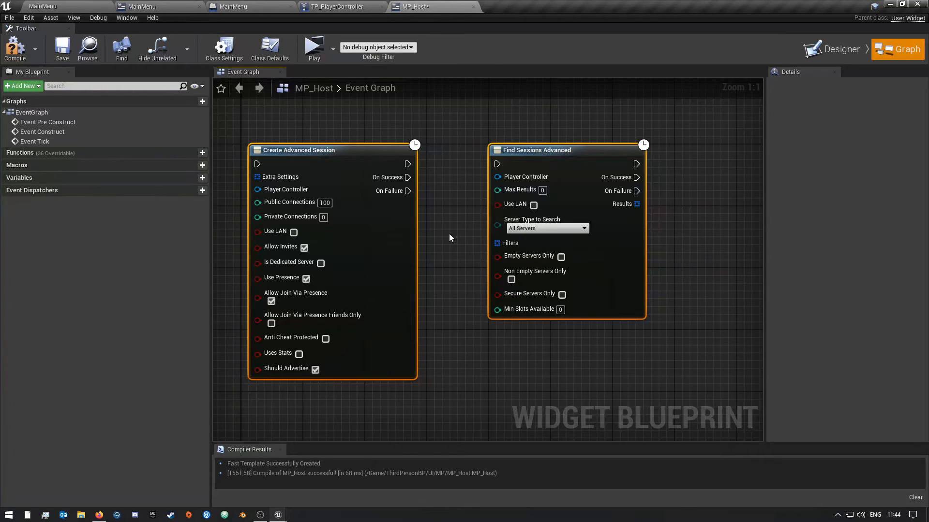
mouse_move(446, 238)
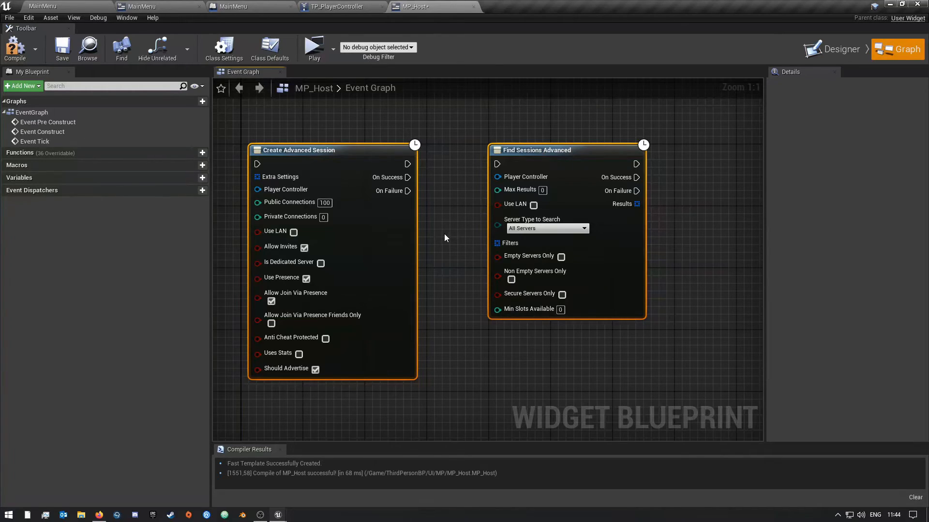
mouse_move(438, 238)
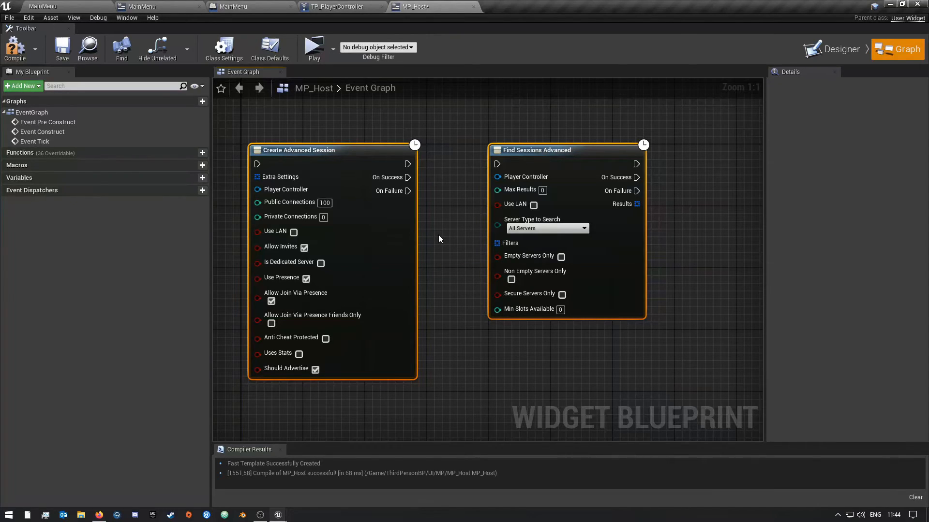
mouse_move(430, 239)
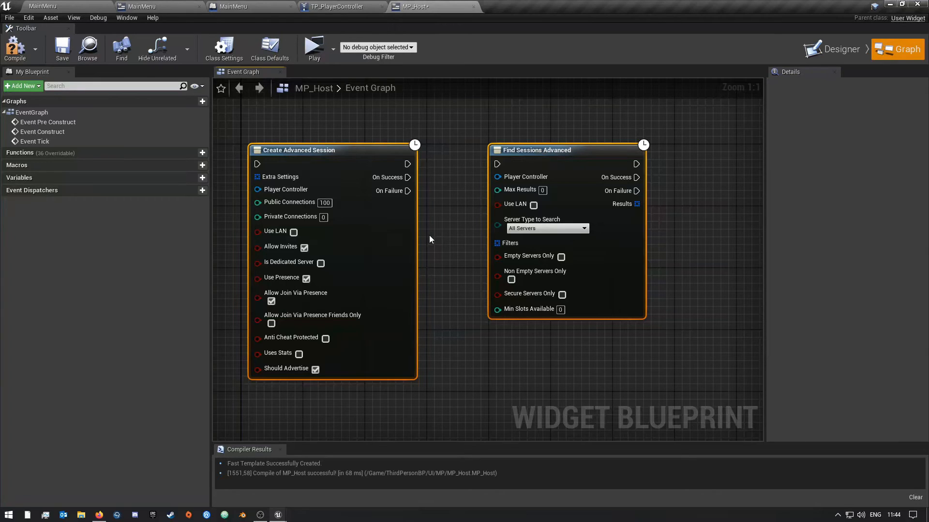
left_click(435, 255)
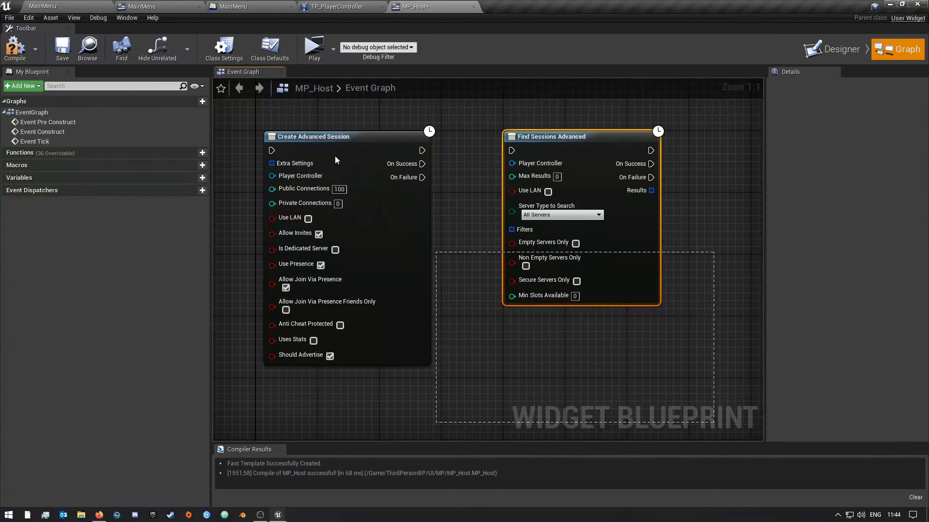
mouse_move(320, 150)
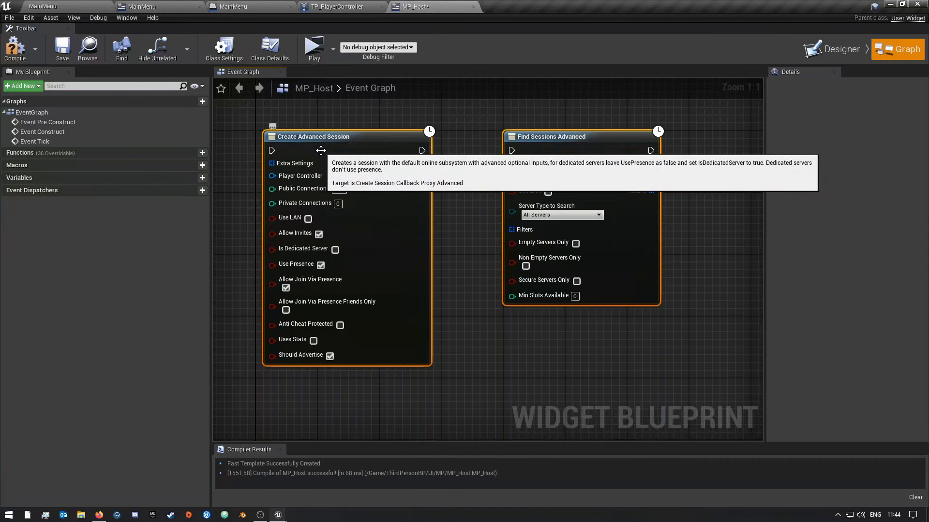
mouse_move(546, 148)
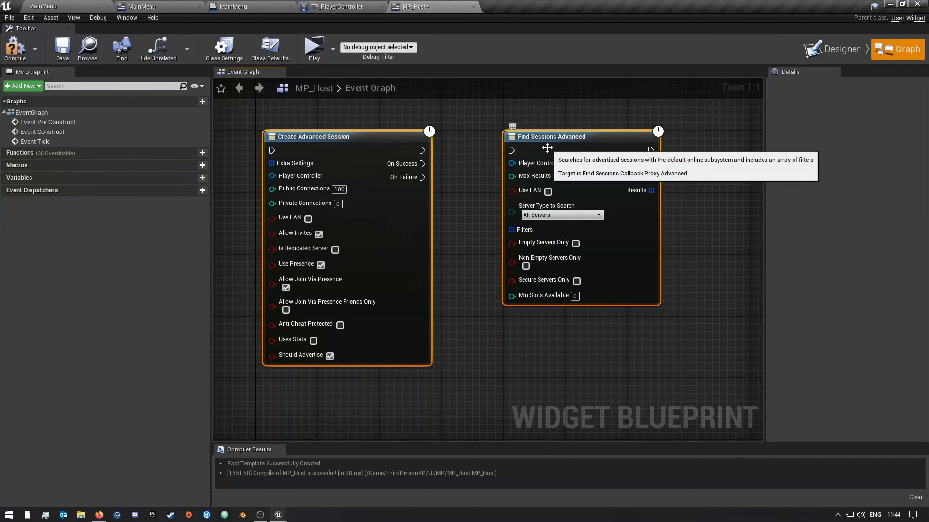
mouse_move(472, 265)
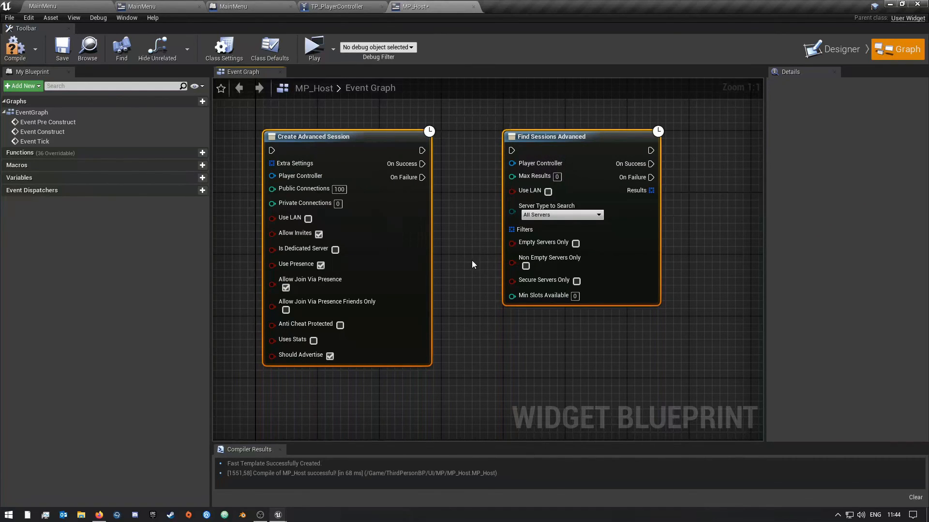